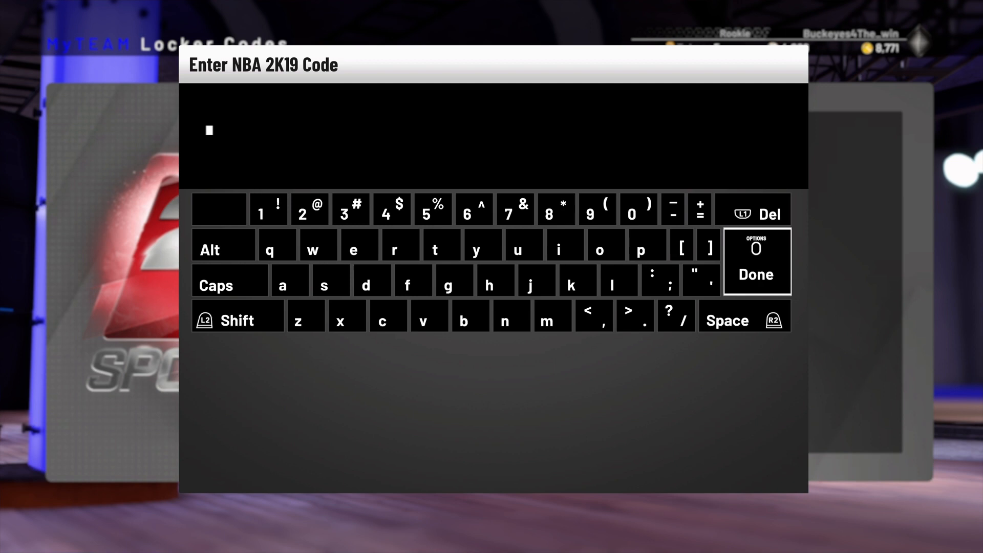
pyautogui.click(373, 280)
pyautogui.write('dduos')
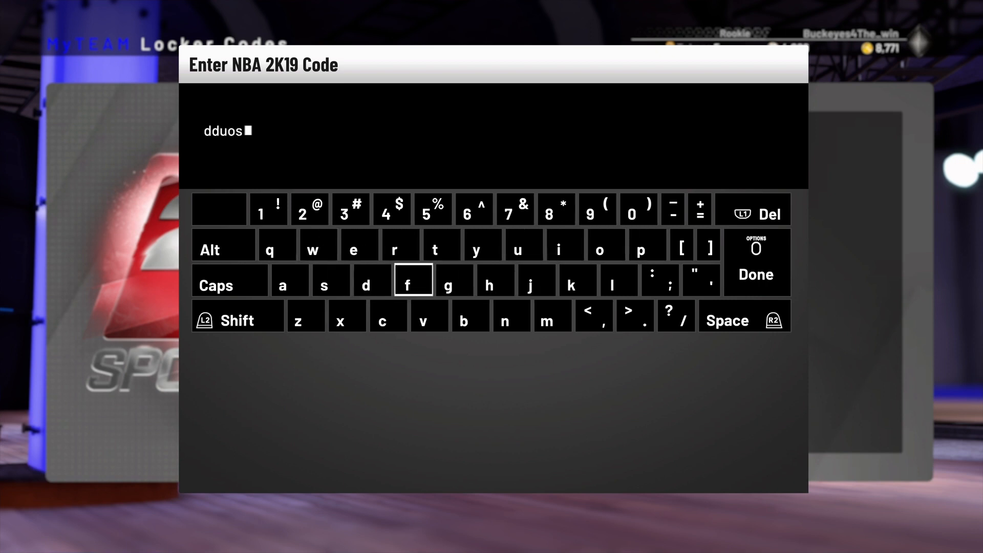
pyautogui.click(672, 209)
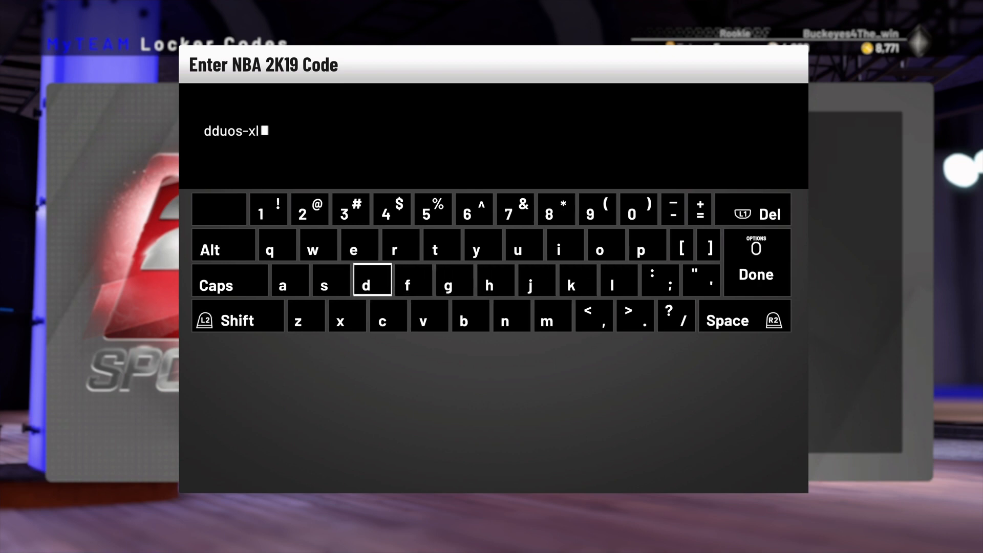
pyautogui.click(318, 244)
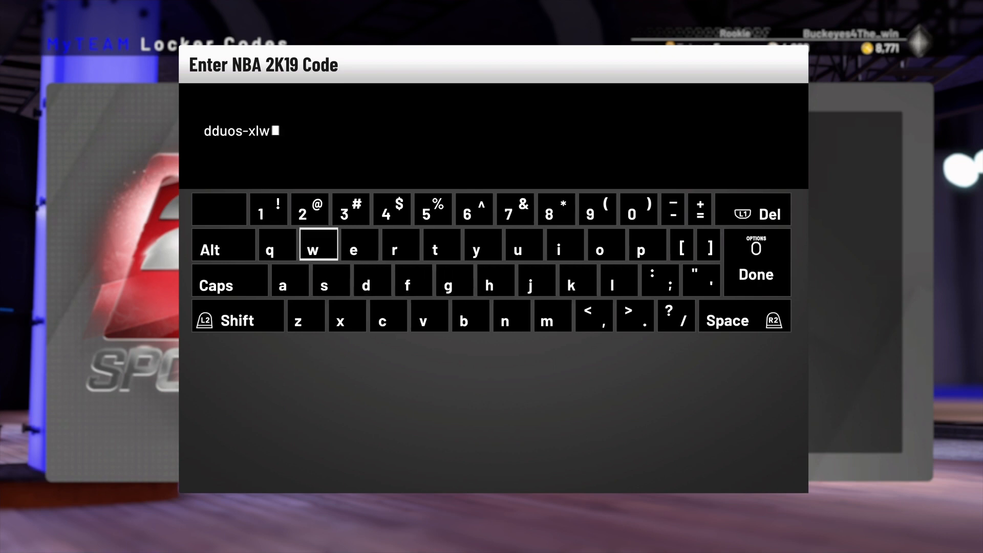
pyautogui.click(515, 209)
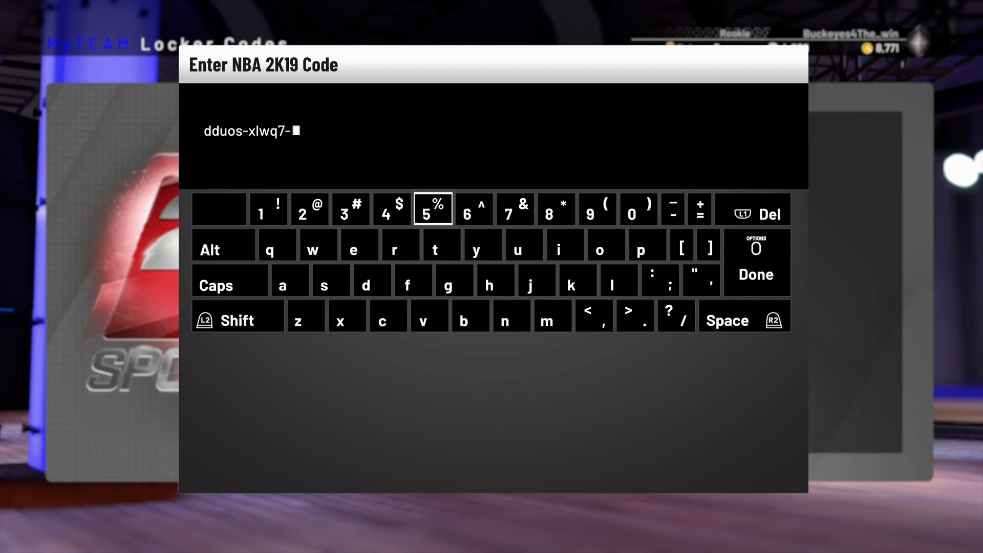
pyautogui.moveTo(511, 321)
pyautogui.write('mt3ra')
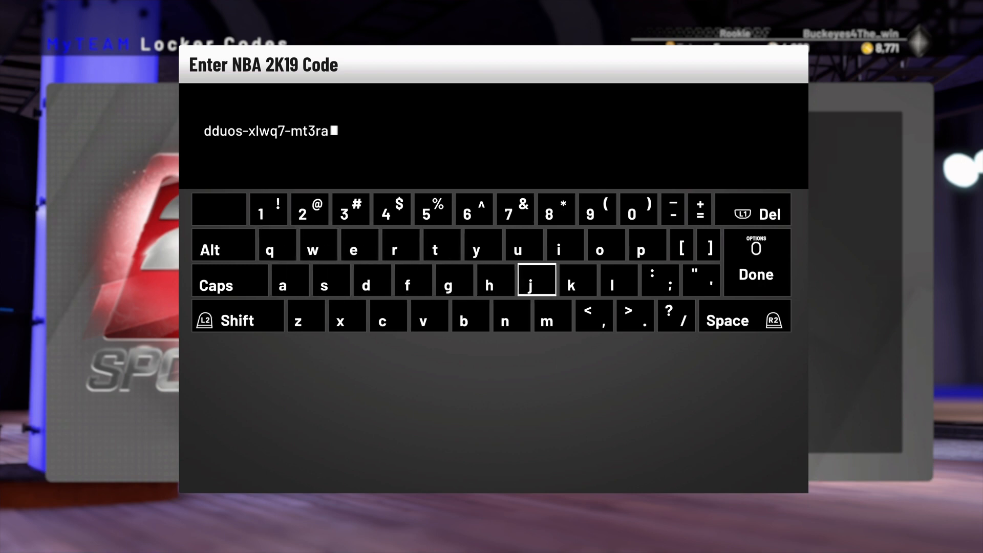
pyautogui.click(673, 209)
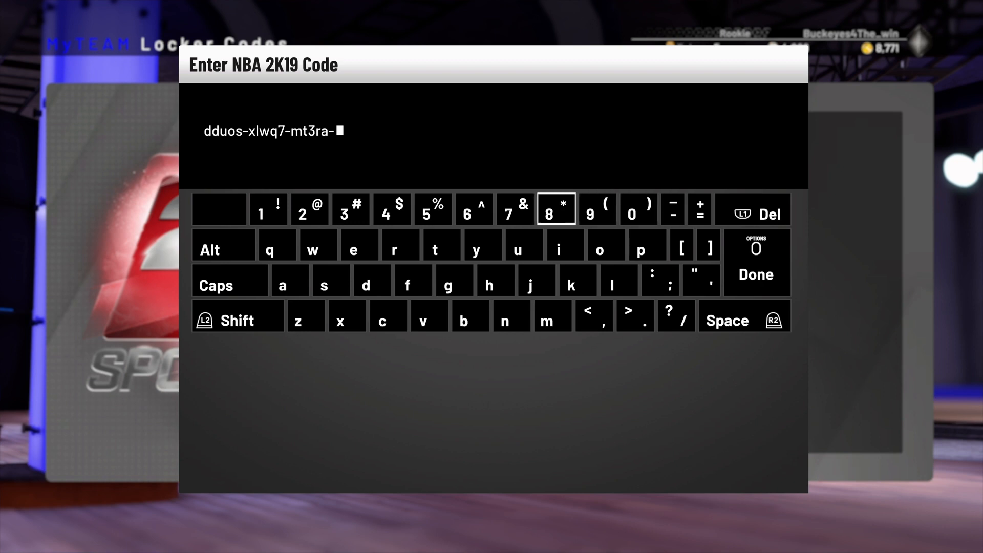
pyautogui.click(455, 279)
pyautogui.write('3dm')
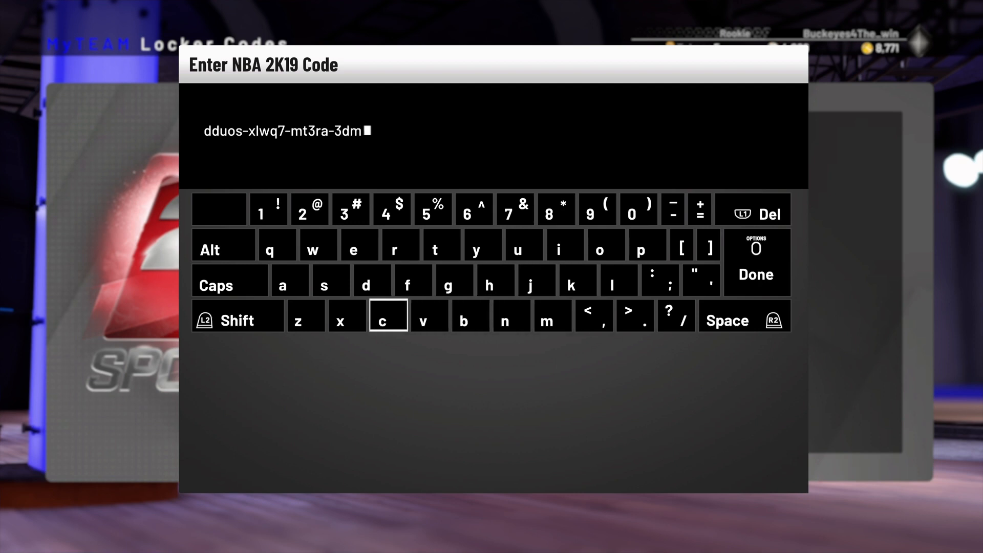
pyautogui.click(388, 314)
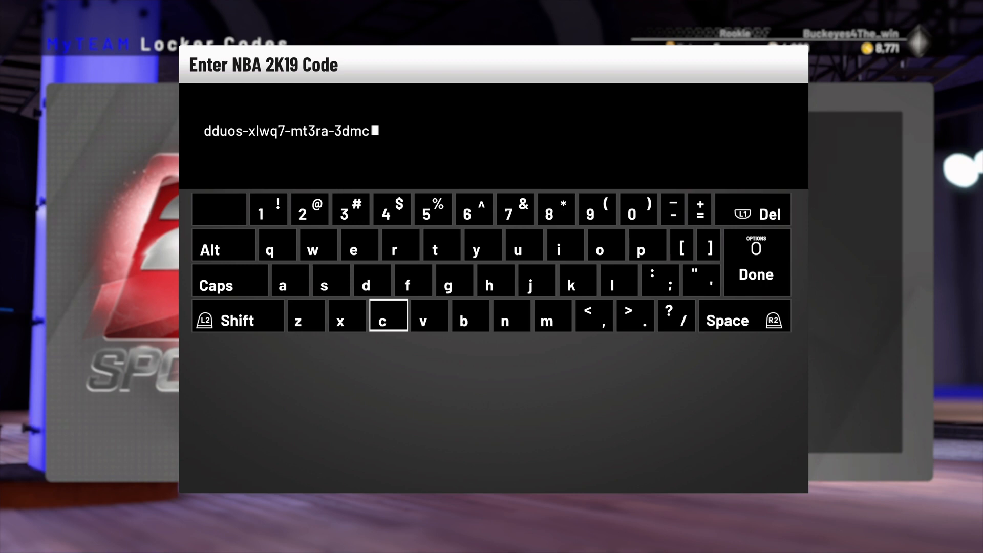
pyautogui.moveTo(359, 244)
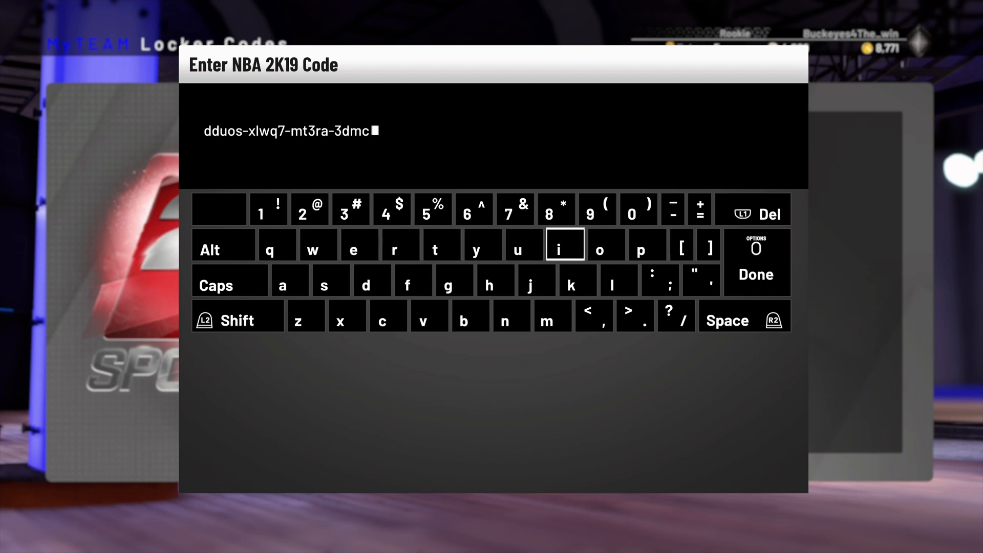
pyautogui.moveTo(441, 245)
pyautogui.write('4')
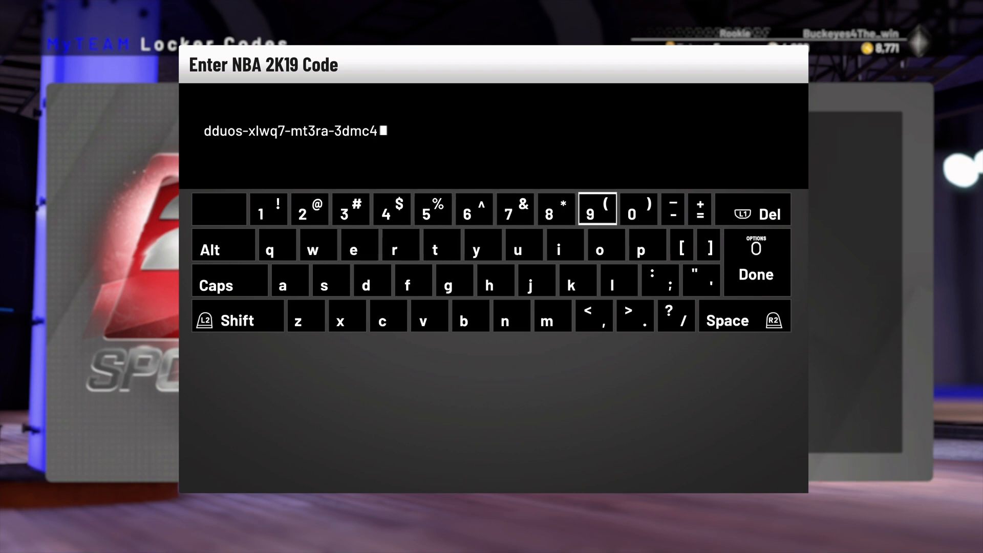
pyautogui.click(673, 208)
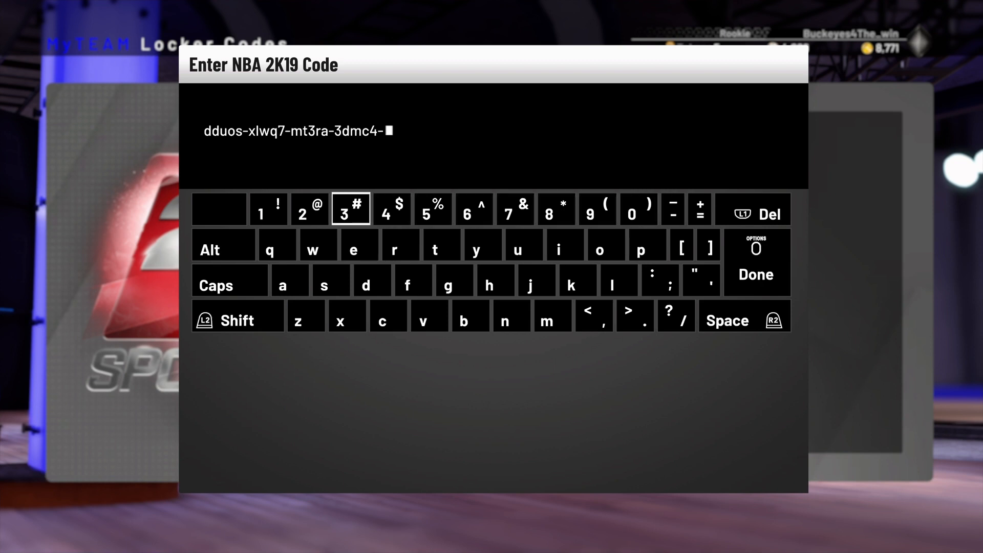
pyautogui.click(511, 315)
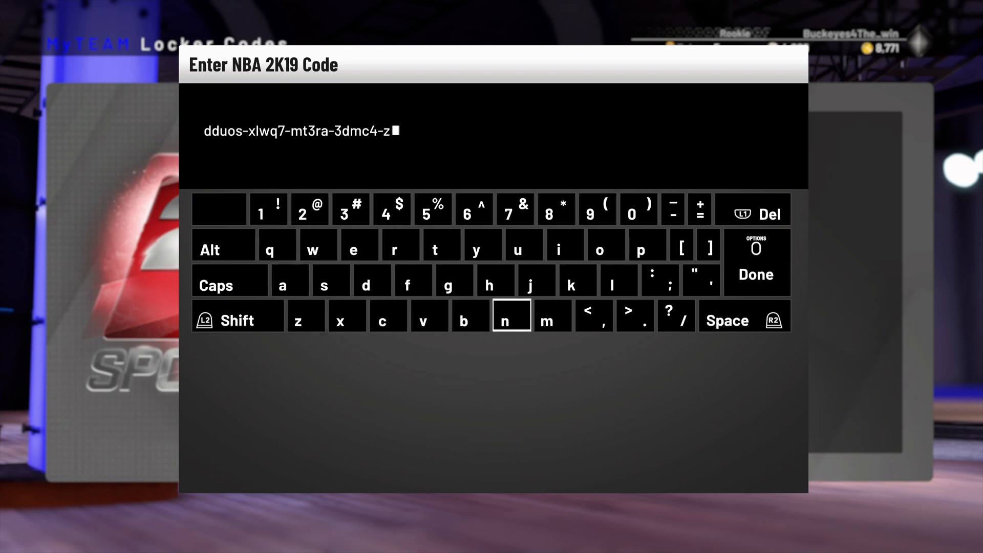
pyautogui.click(513, 316)
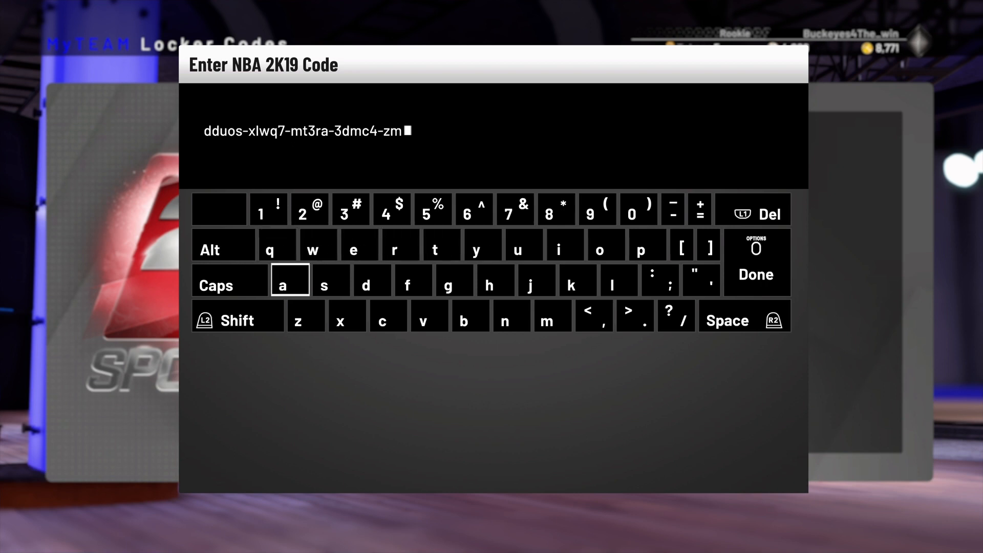
pyautogui.click(347, 320)
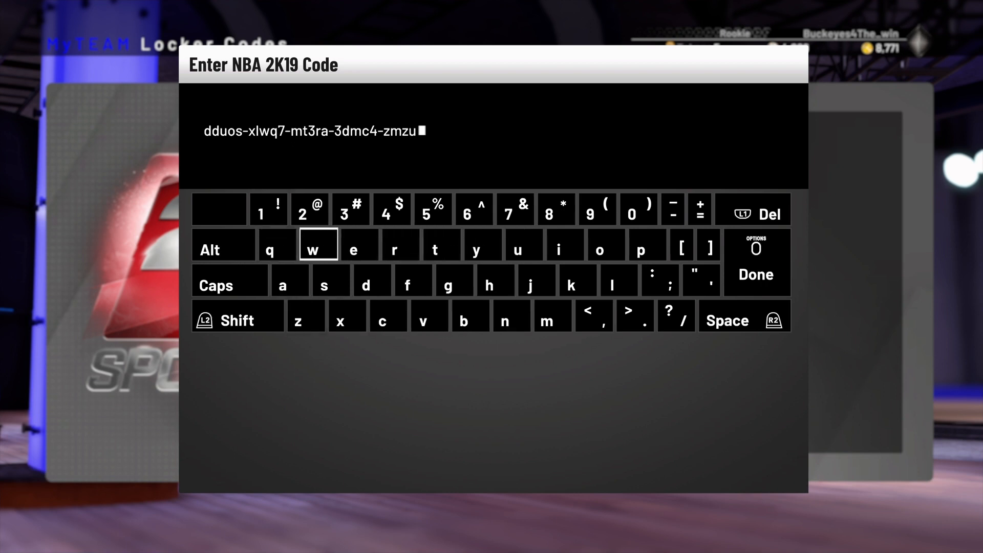
pyautogui.click(317, 245)
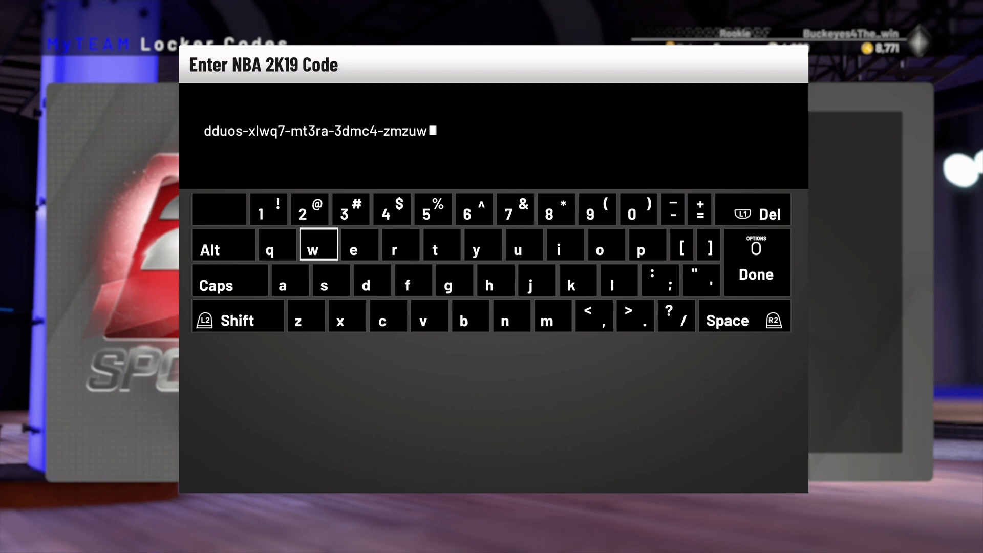
pyautogui.click(755, 275)
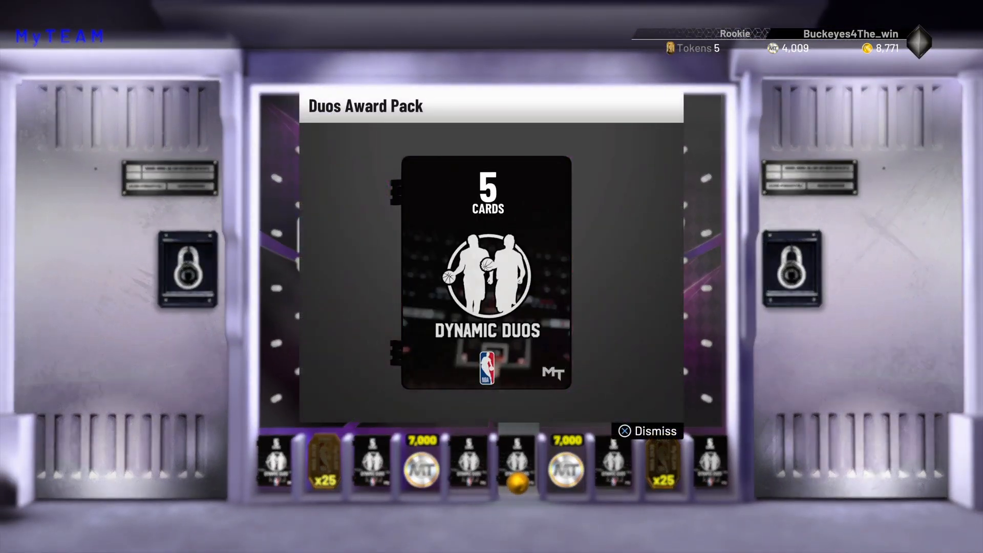
pyautogui.click(634, 431)
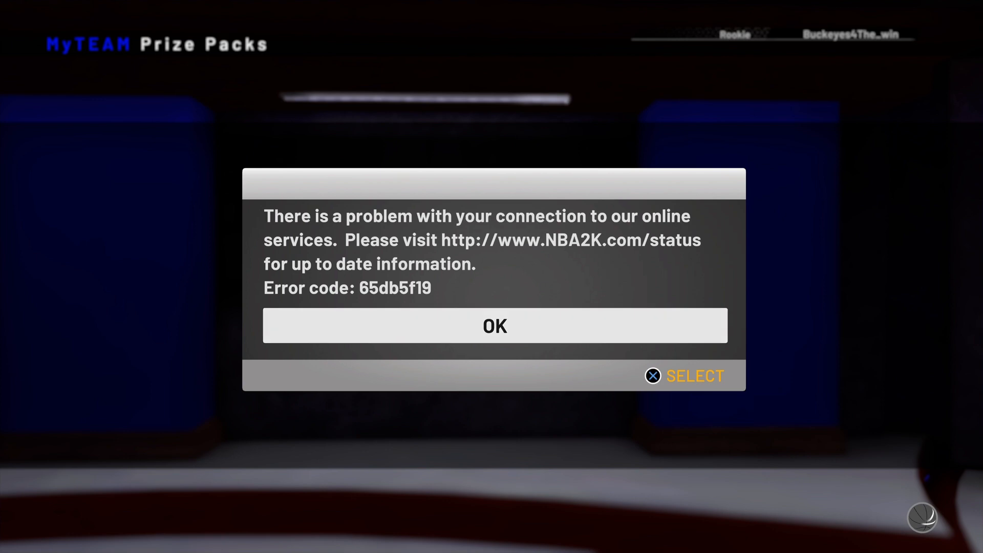
# Acknowledge the connection error 65db5f19, returning to the empty Prize Packs room
pyautogui.click(494, 326)
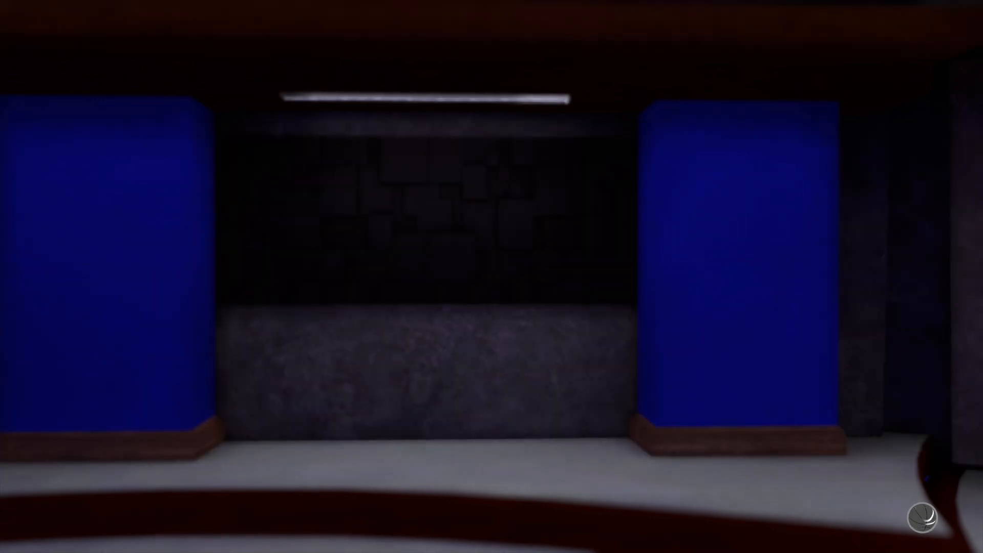